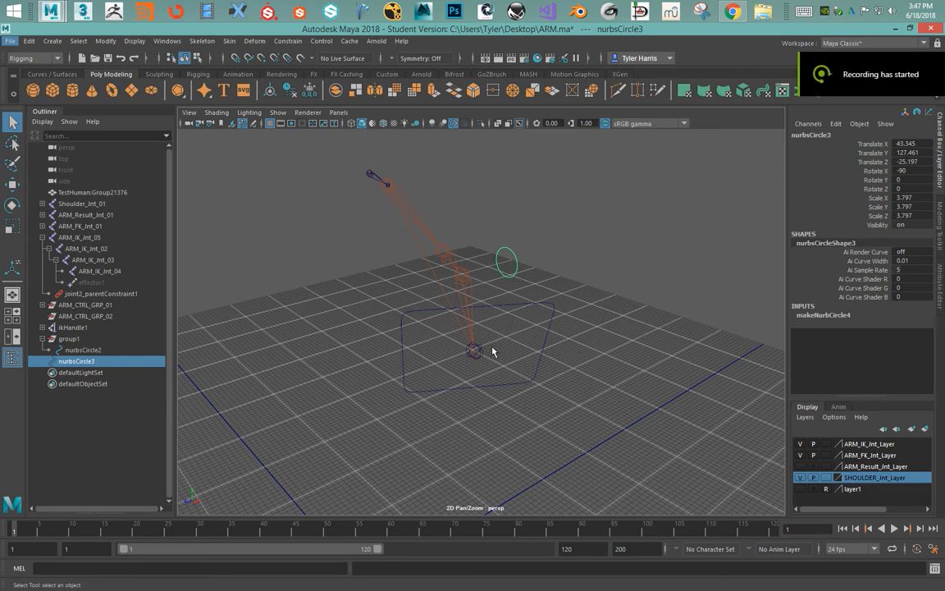
{"action": "mouse_move", "coordinate": [502, 282]}
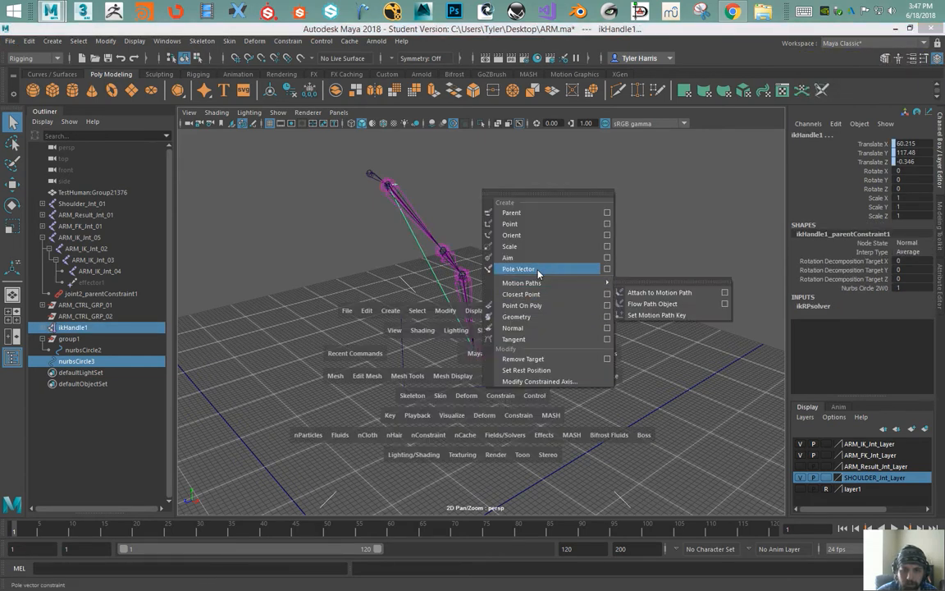
Choose the Pole Vector constraint command from the Constrain menu
{"action": "left_click", "coordinate": [519, 270]}
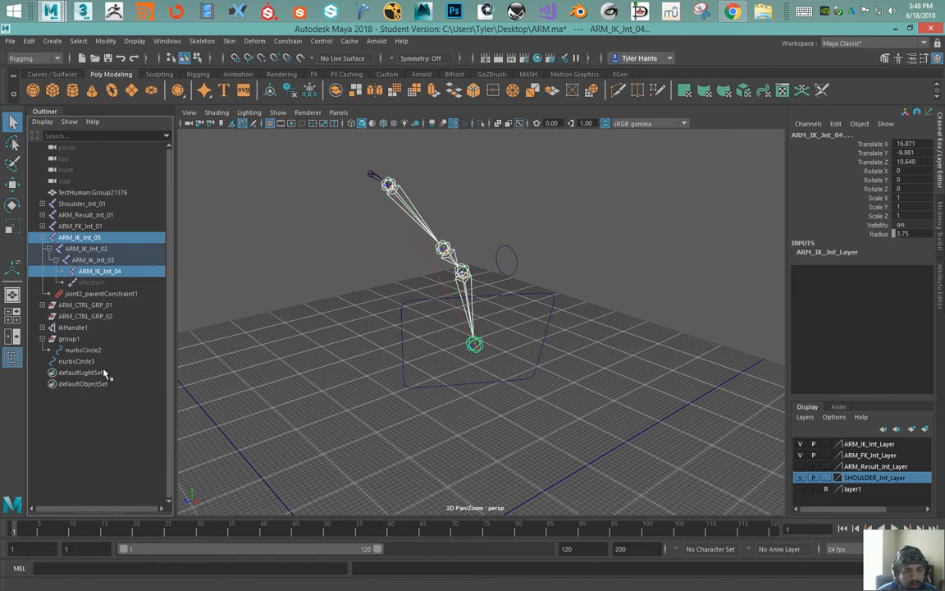
Point-constrain nurbsCircle3 to the picked joints with Maintain offset off
{"action": "left_click", "coordinate": [75, 361]}
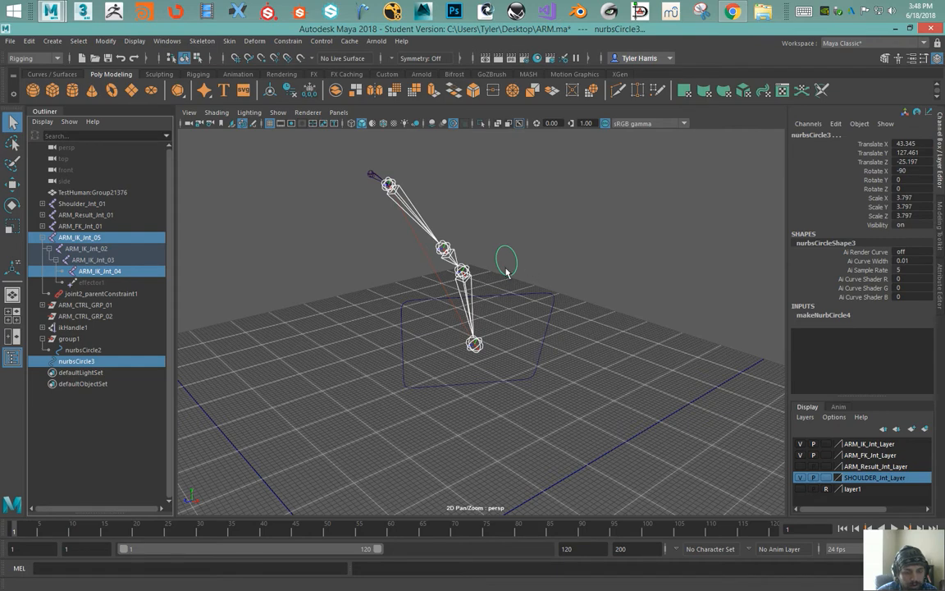
{"action": "key", "text": "space"}
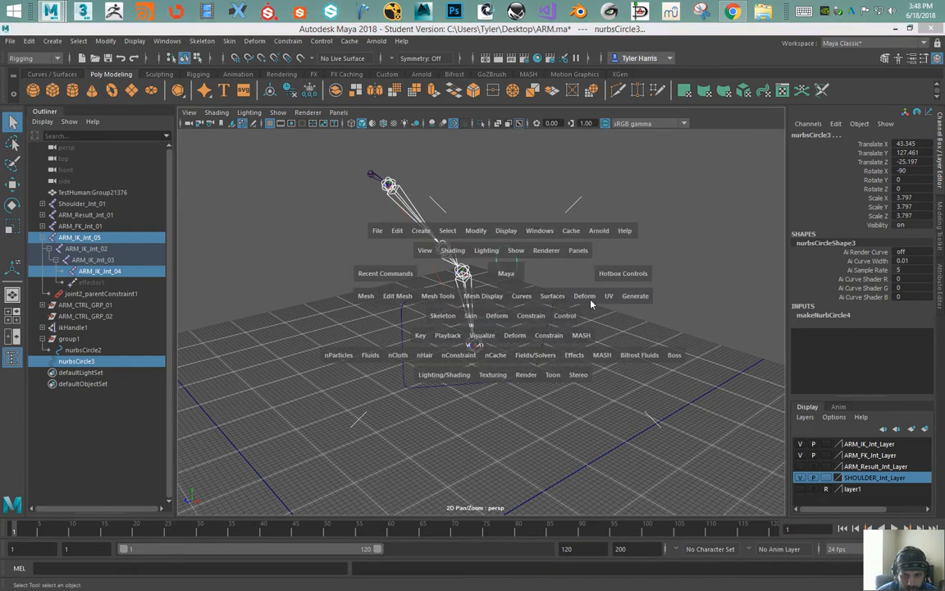
{"action": "mouse_move", "coordinate": [614, 307]}
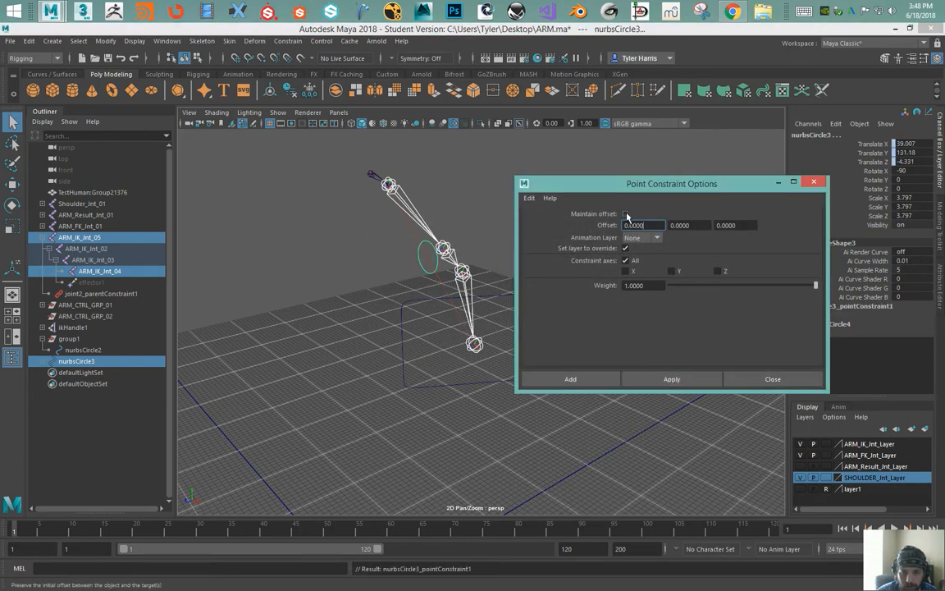
{"action": "left_click", "coordinate": [771, 378]}
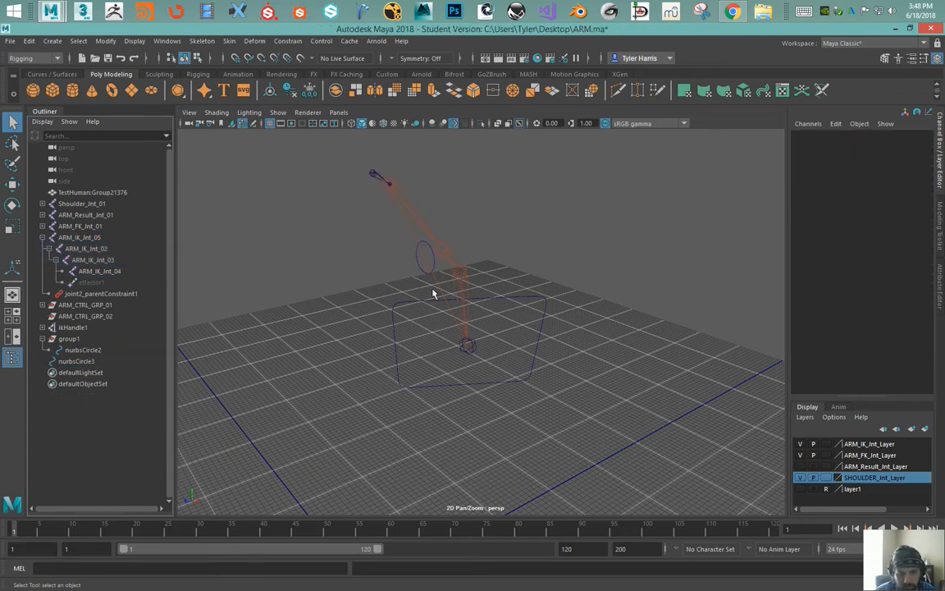
Aim-constrain nurbsCircle3 to the arm joints, then clear the selection
{"action": "left_click", "coordinate": [423, 260]}
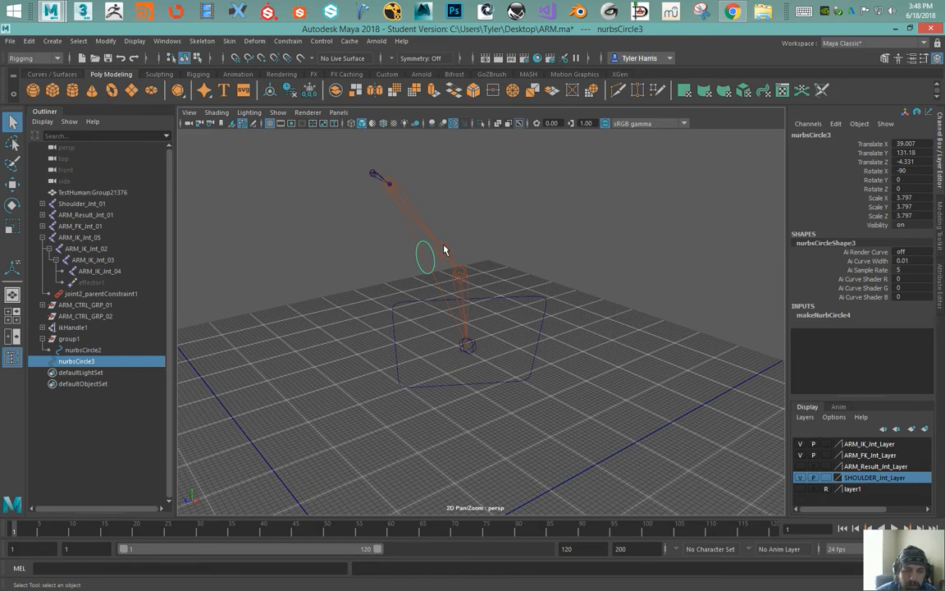
{"action": "left_click", "coordinate": [86, 248]}
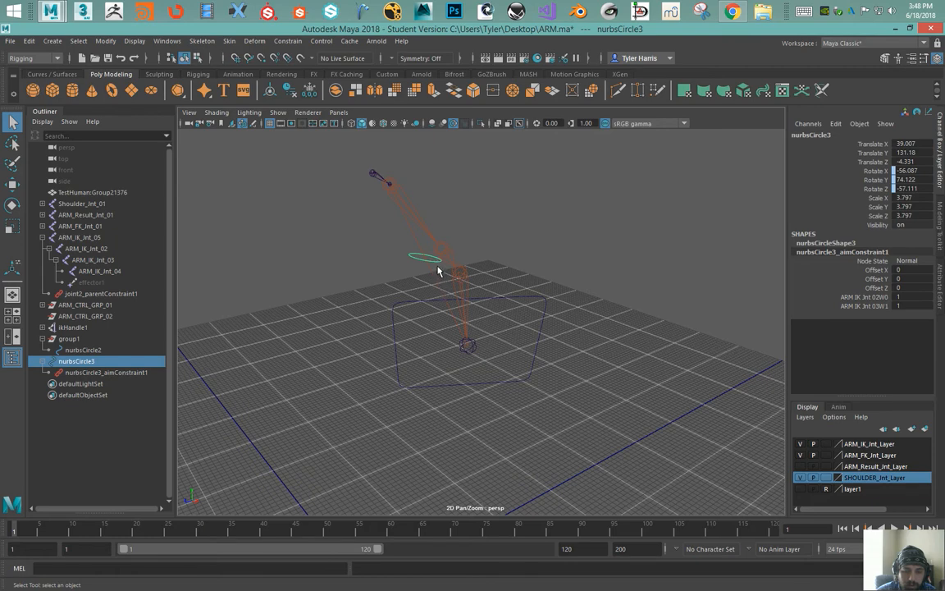
{"action": "mouse_move", "coordinate": [429, 266]}
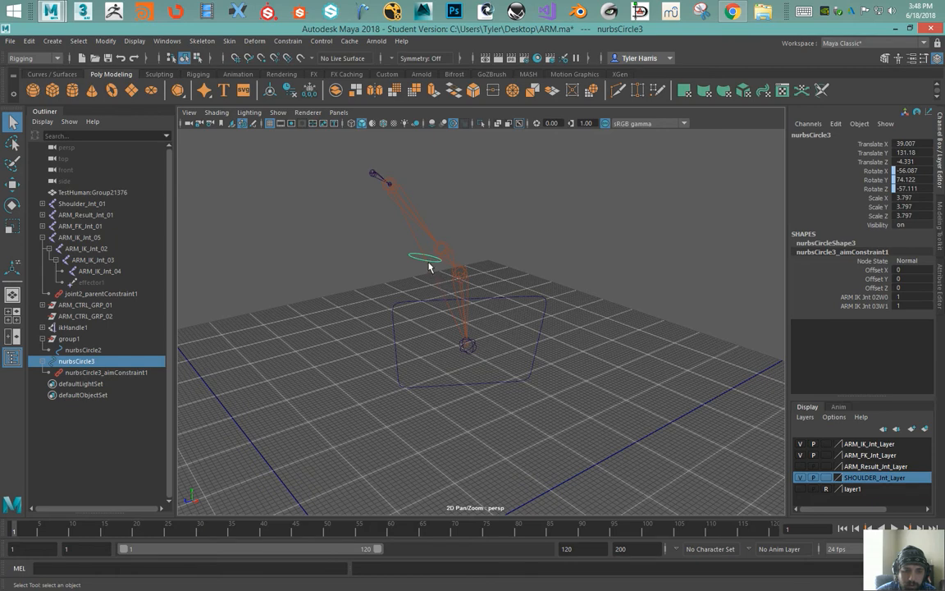
{"action": "left_click", "coordinate": [105, 371]}
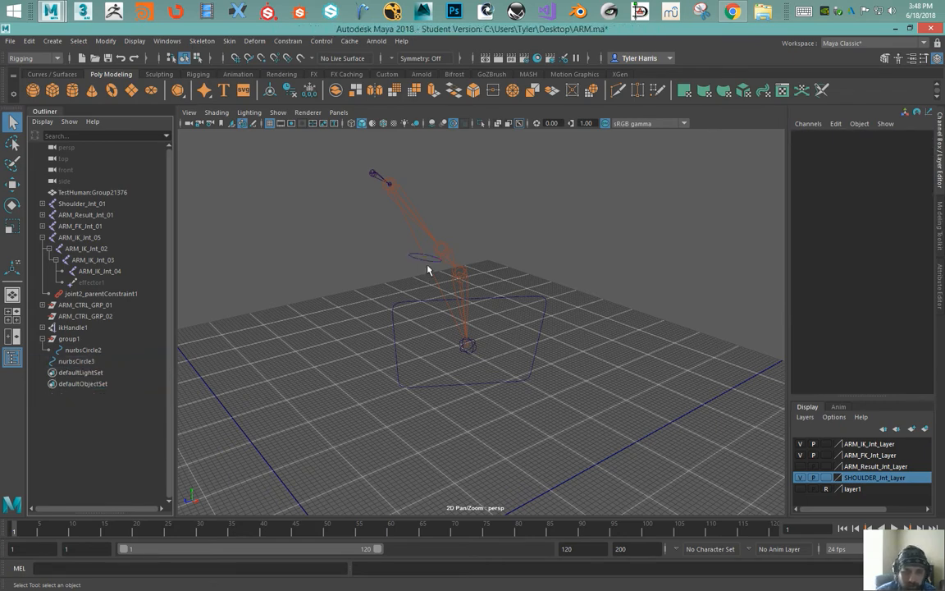
{"action": "mouse_move", "coordinate": [440, 269]}
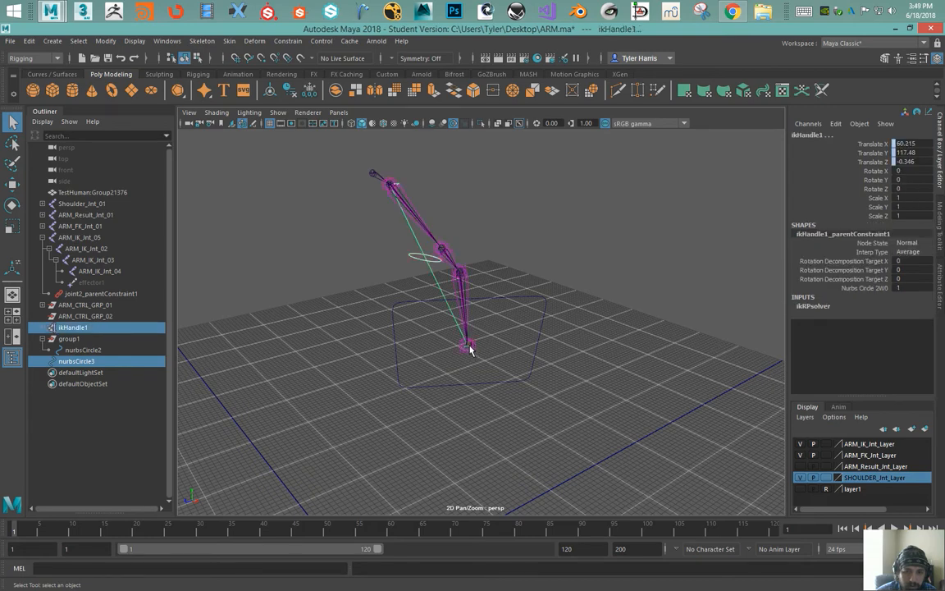
Bring up the hotbox with nurbsCircle3 and ikHandle1 selected for the Pole Vector constraint
{"action": "key", "text": "space"}
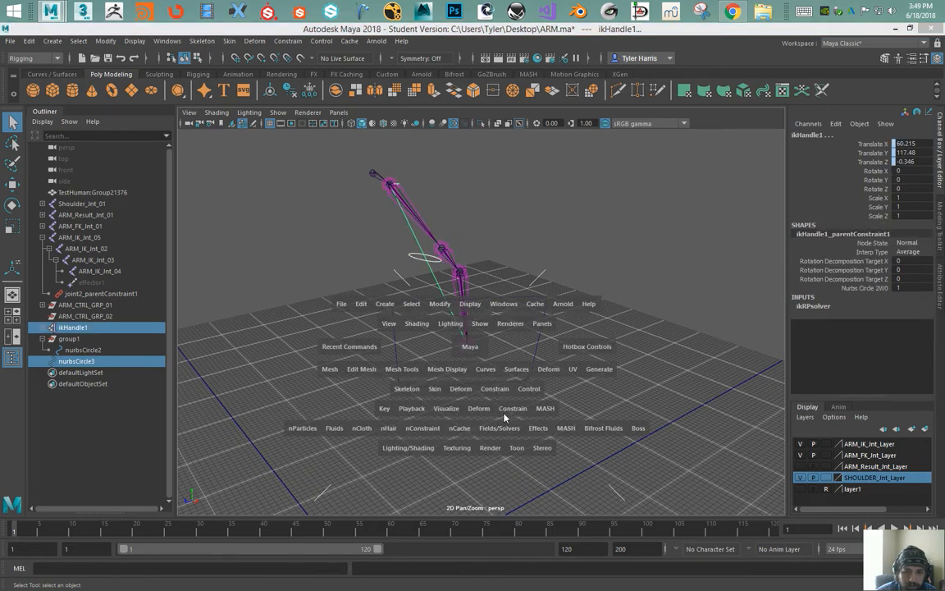